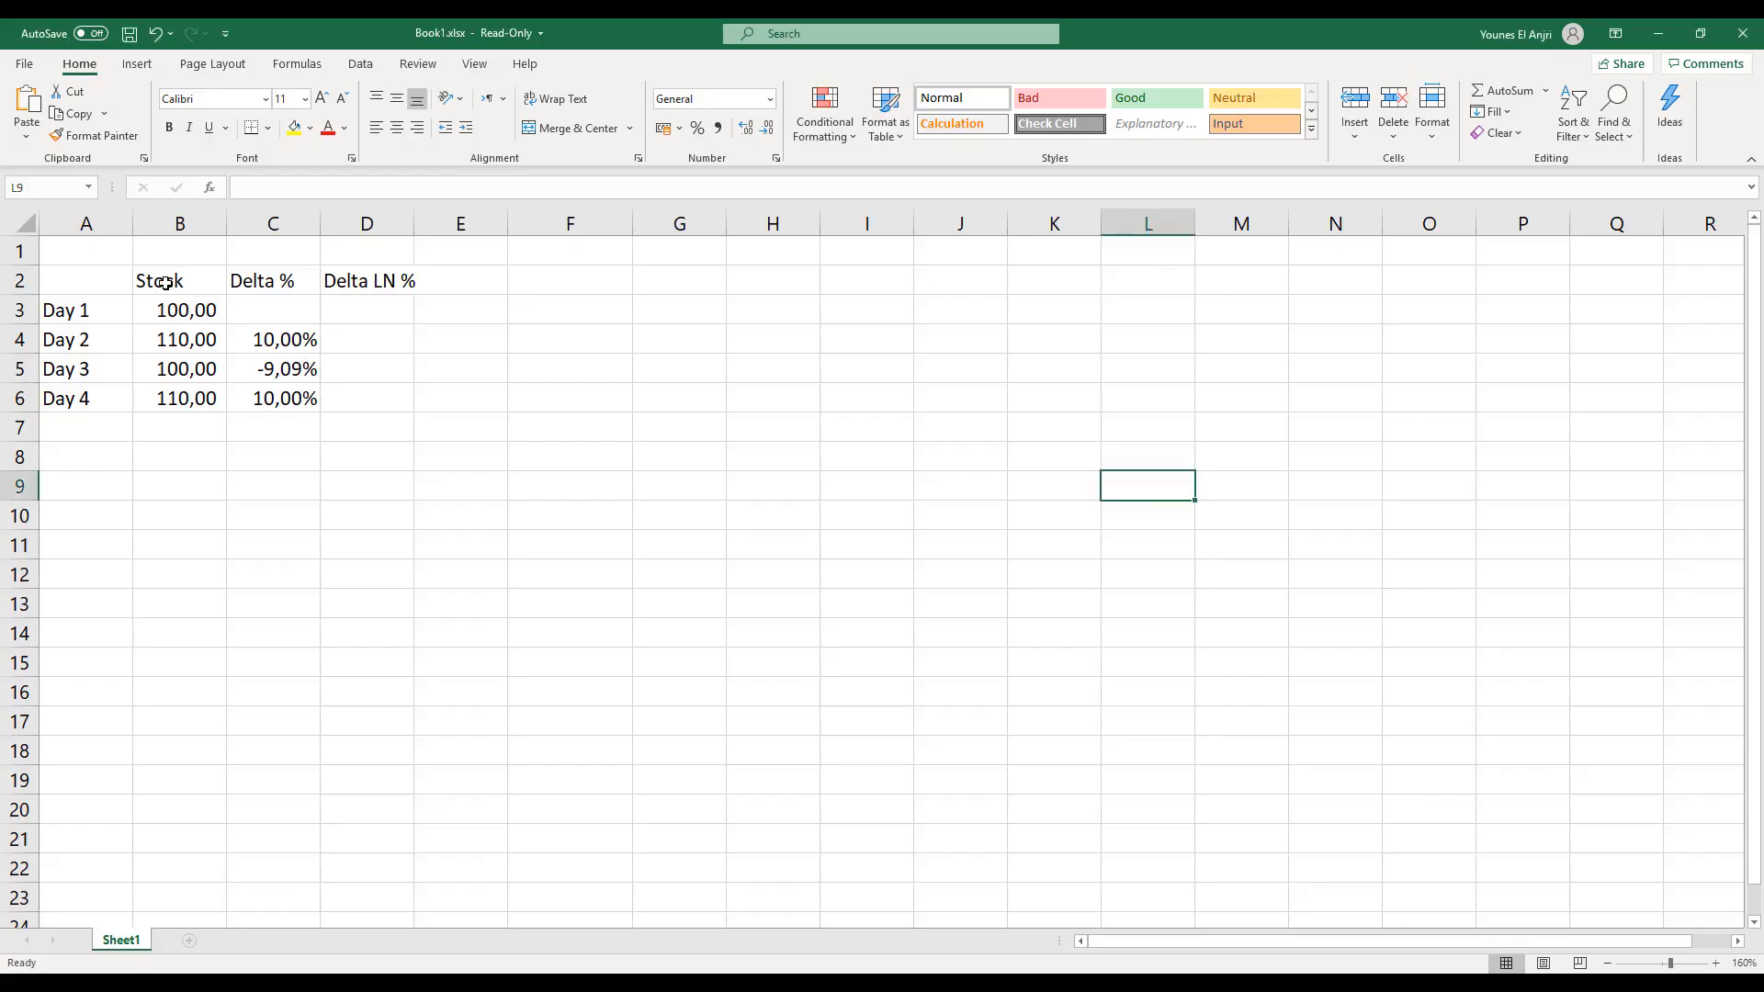
Enter =LN(B4/B3) for Day 2 and fill down to Day 4, giving 9,53%, -9,53%, 9,53%
{"action": "left_click_drag", "start_coordinate": [178, 279], "coordinate": [178, 397]}
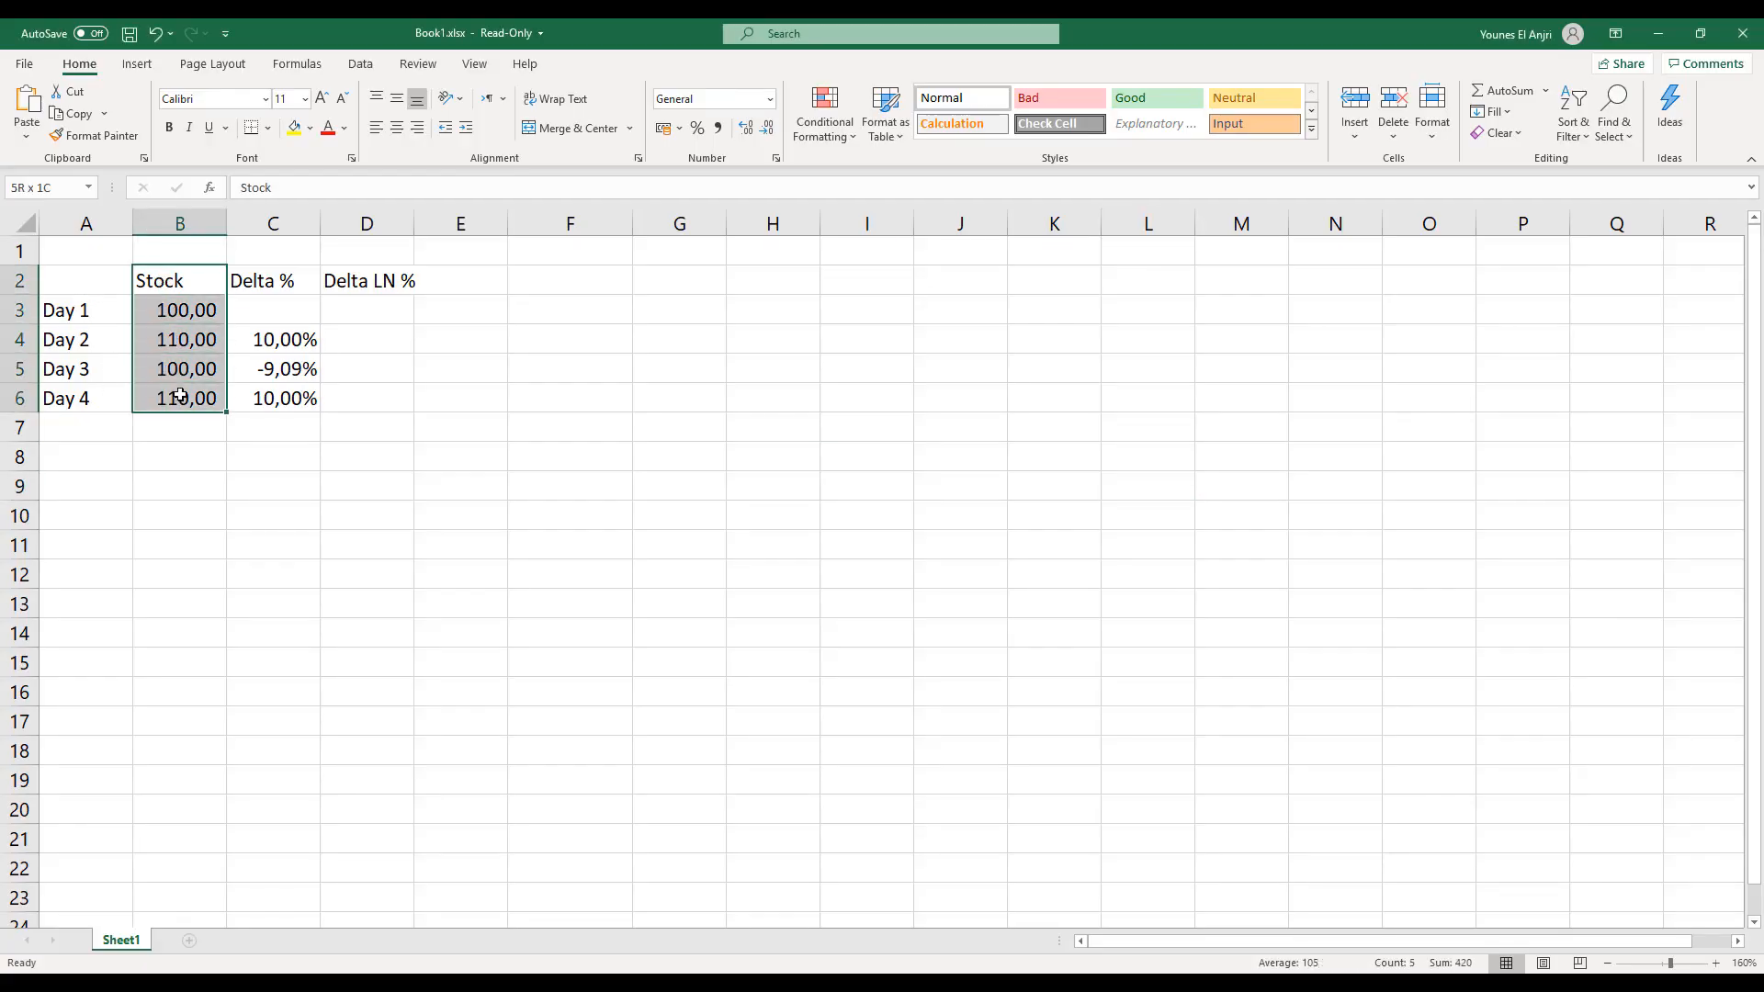
{"action": "left_click", "coordinate": [366, 338]}
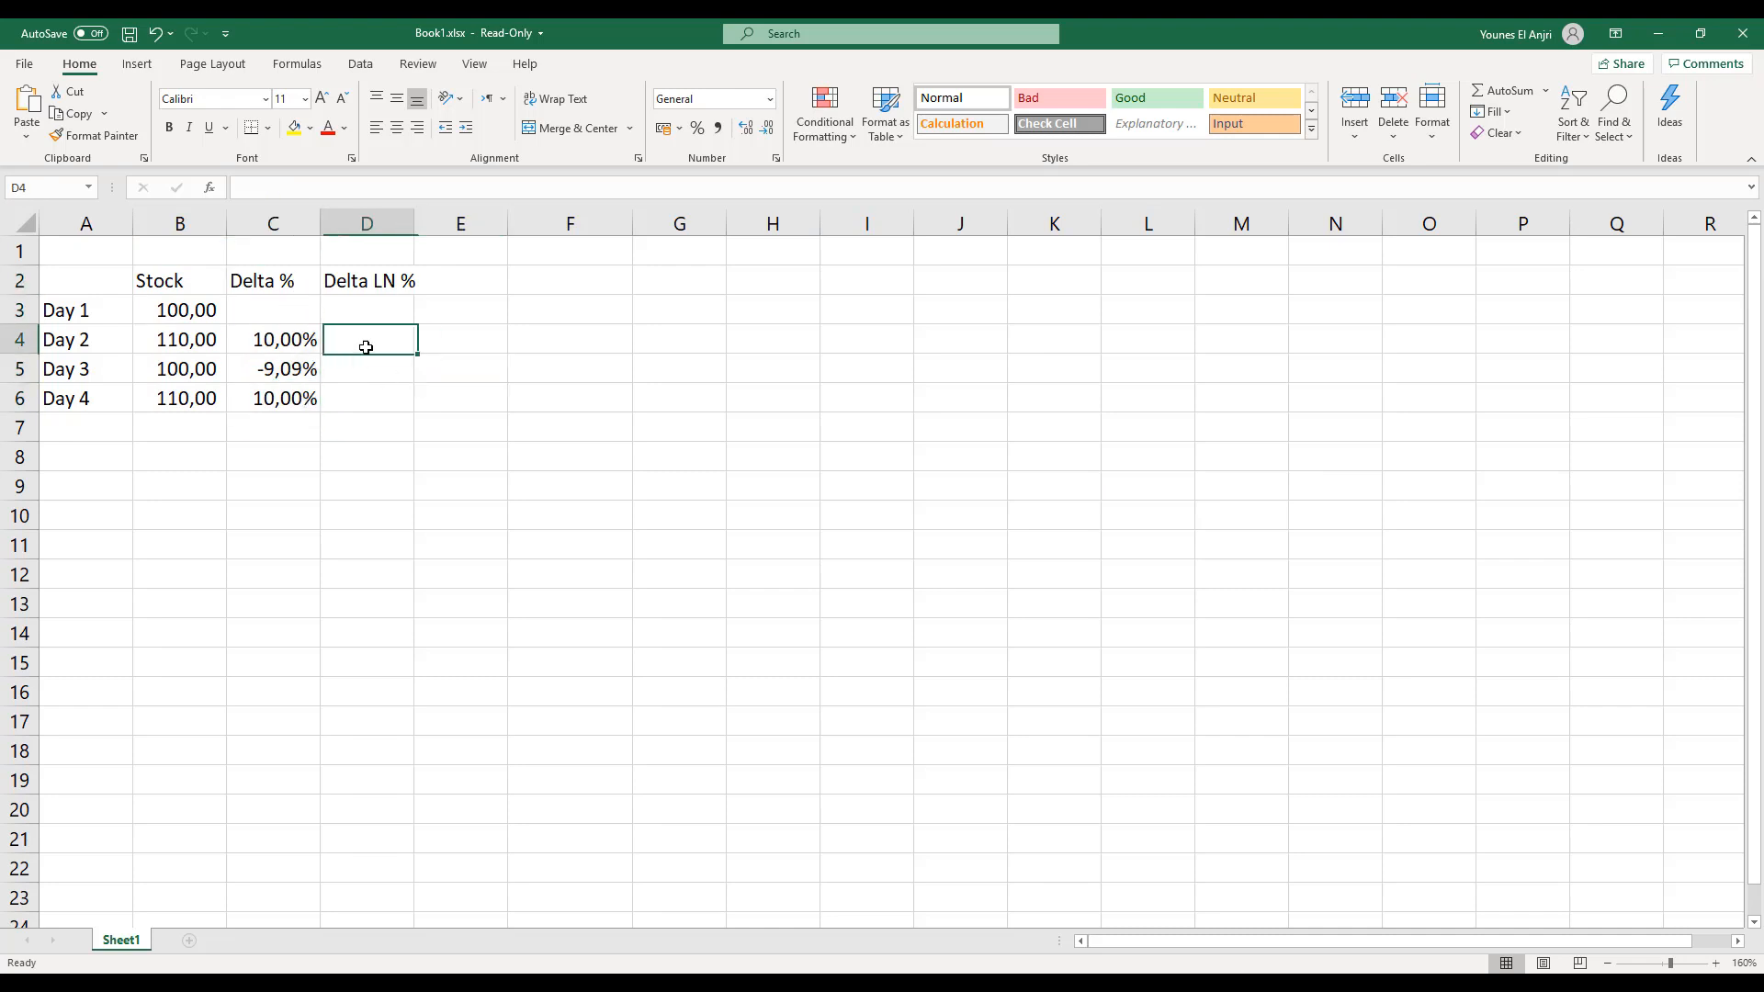
{"action": "type", "text": "="}
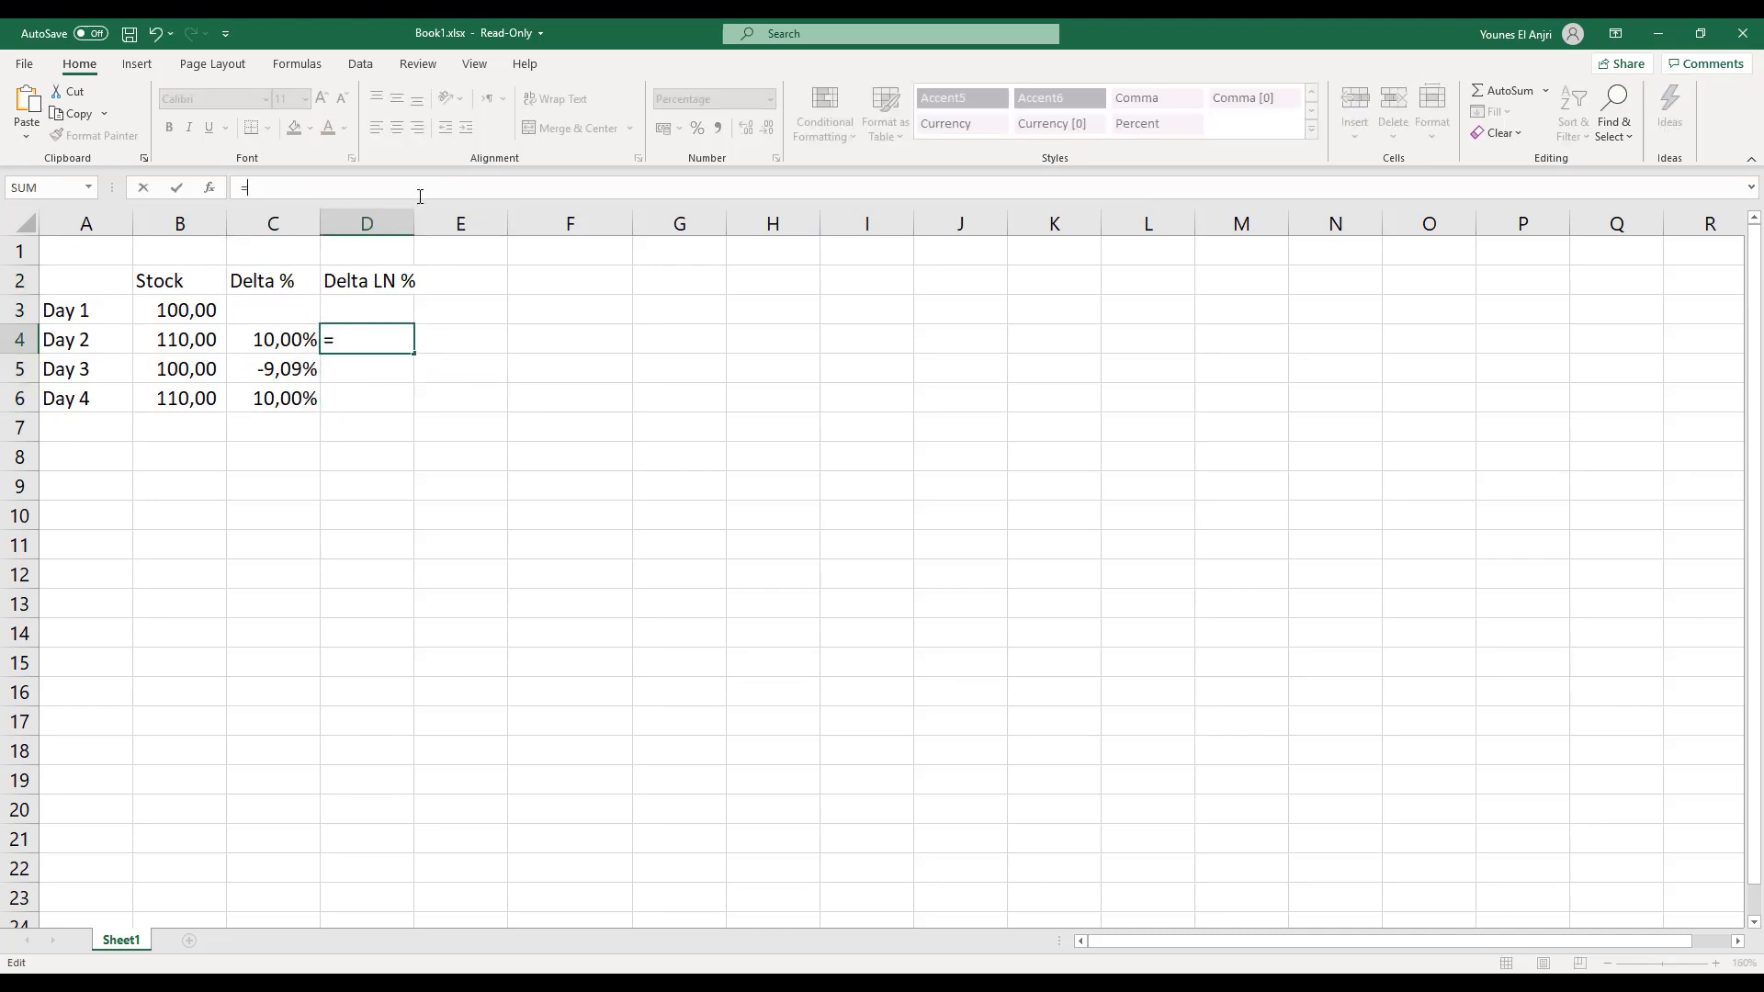
{"action": "type", "text": "LN(B4/"}
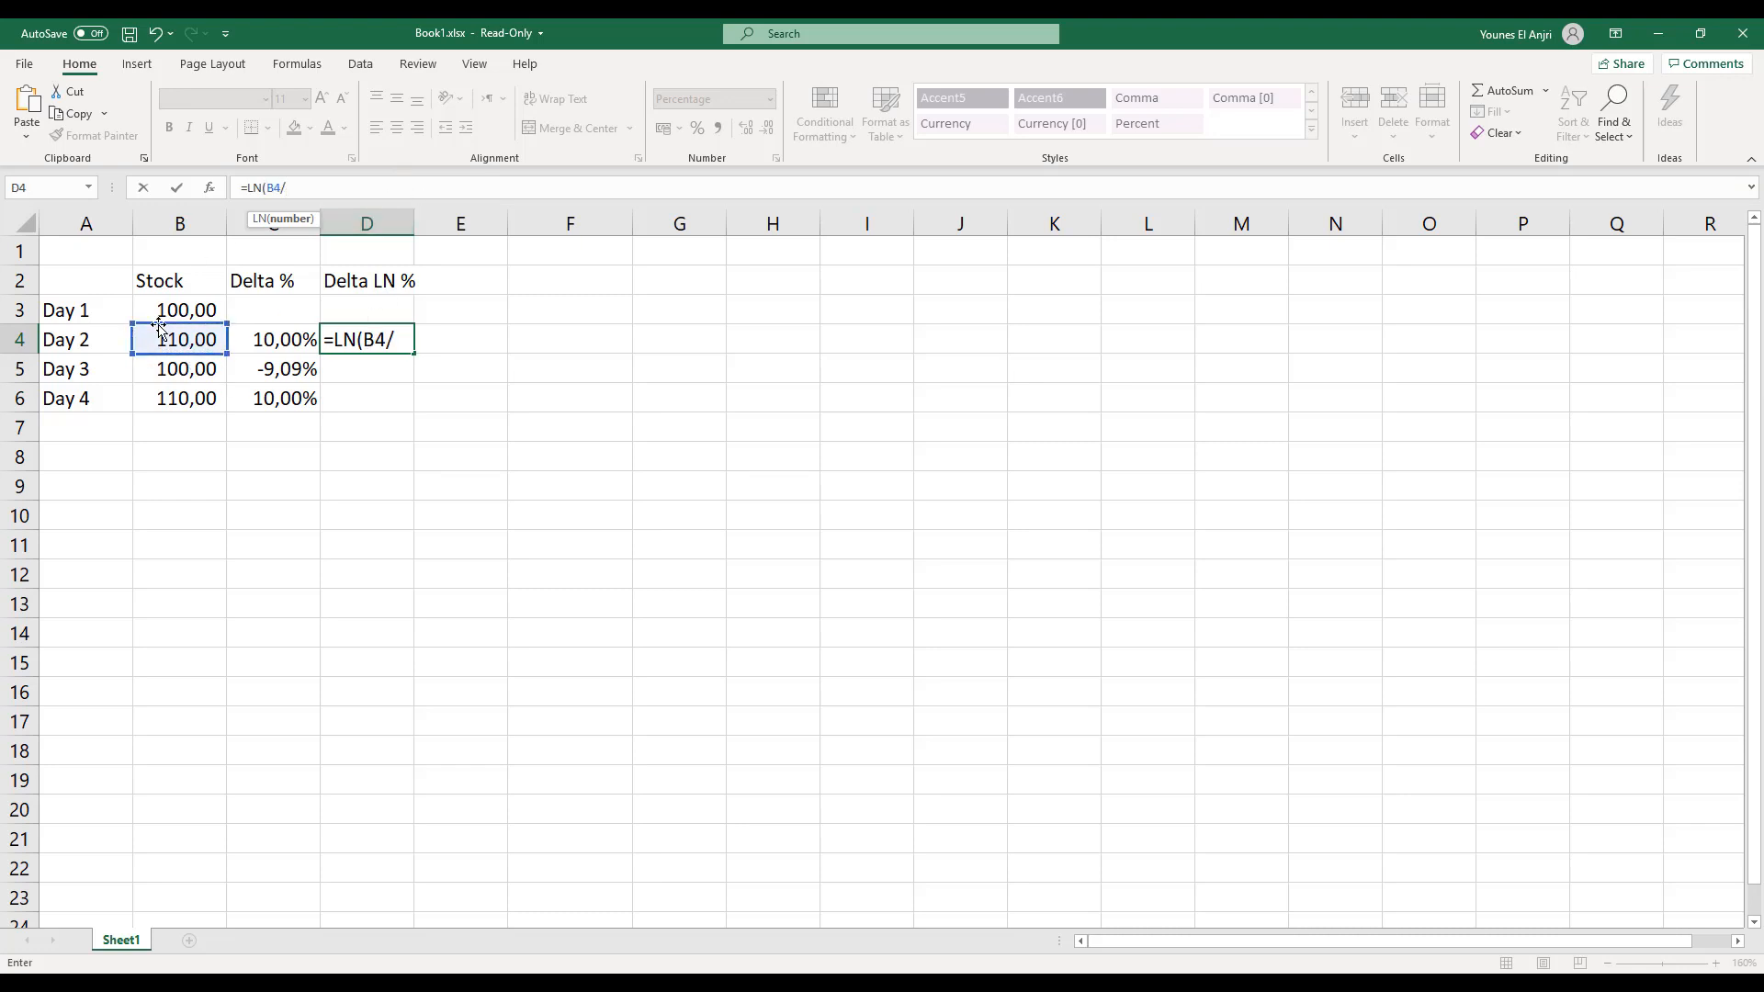
{"action": "left_click", "coordinate": [179, 309]}
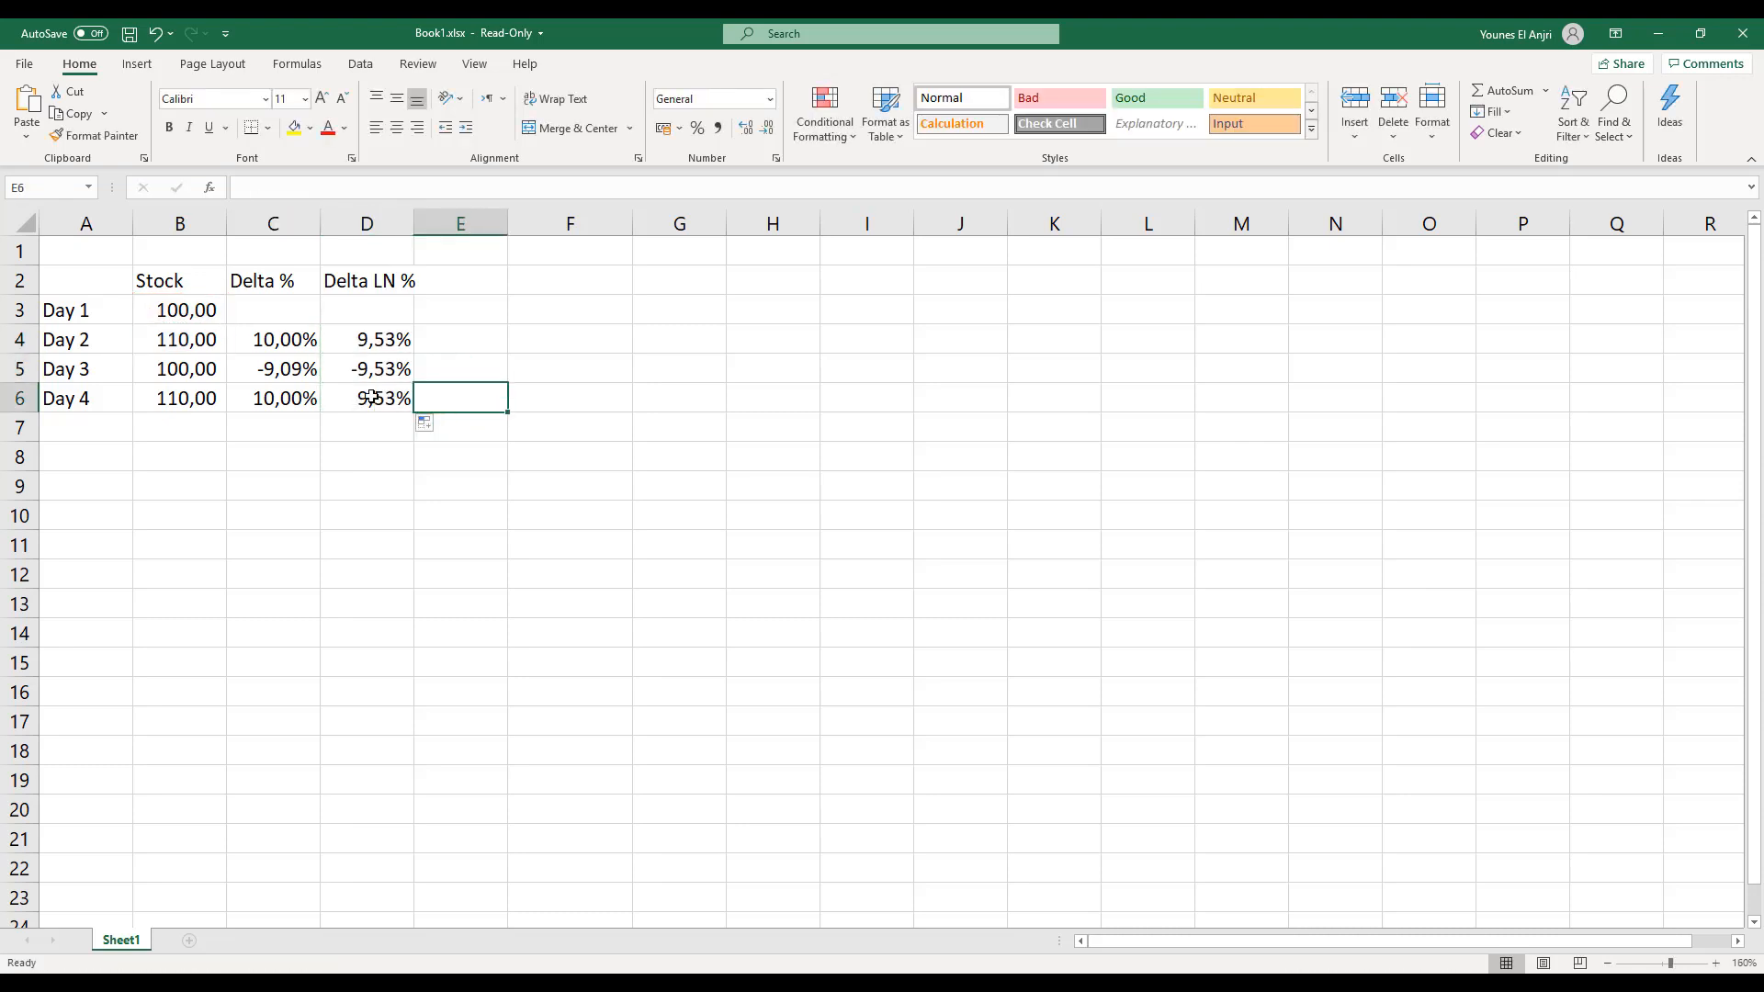
{"action": "left_click", "coordinate": [570, 368]}
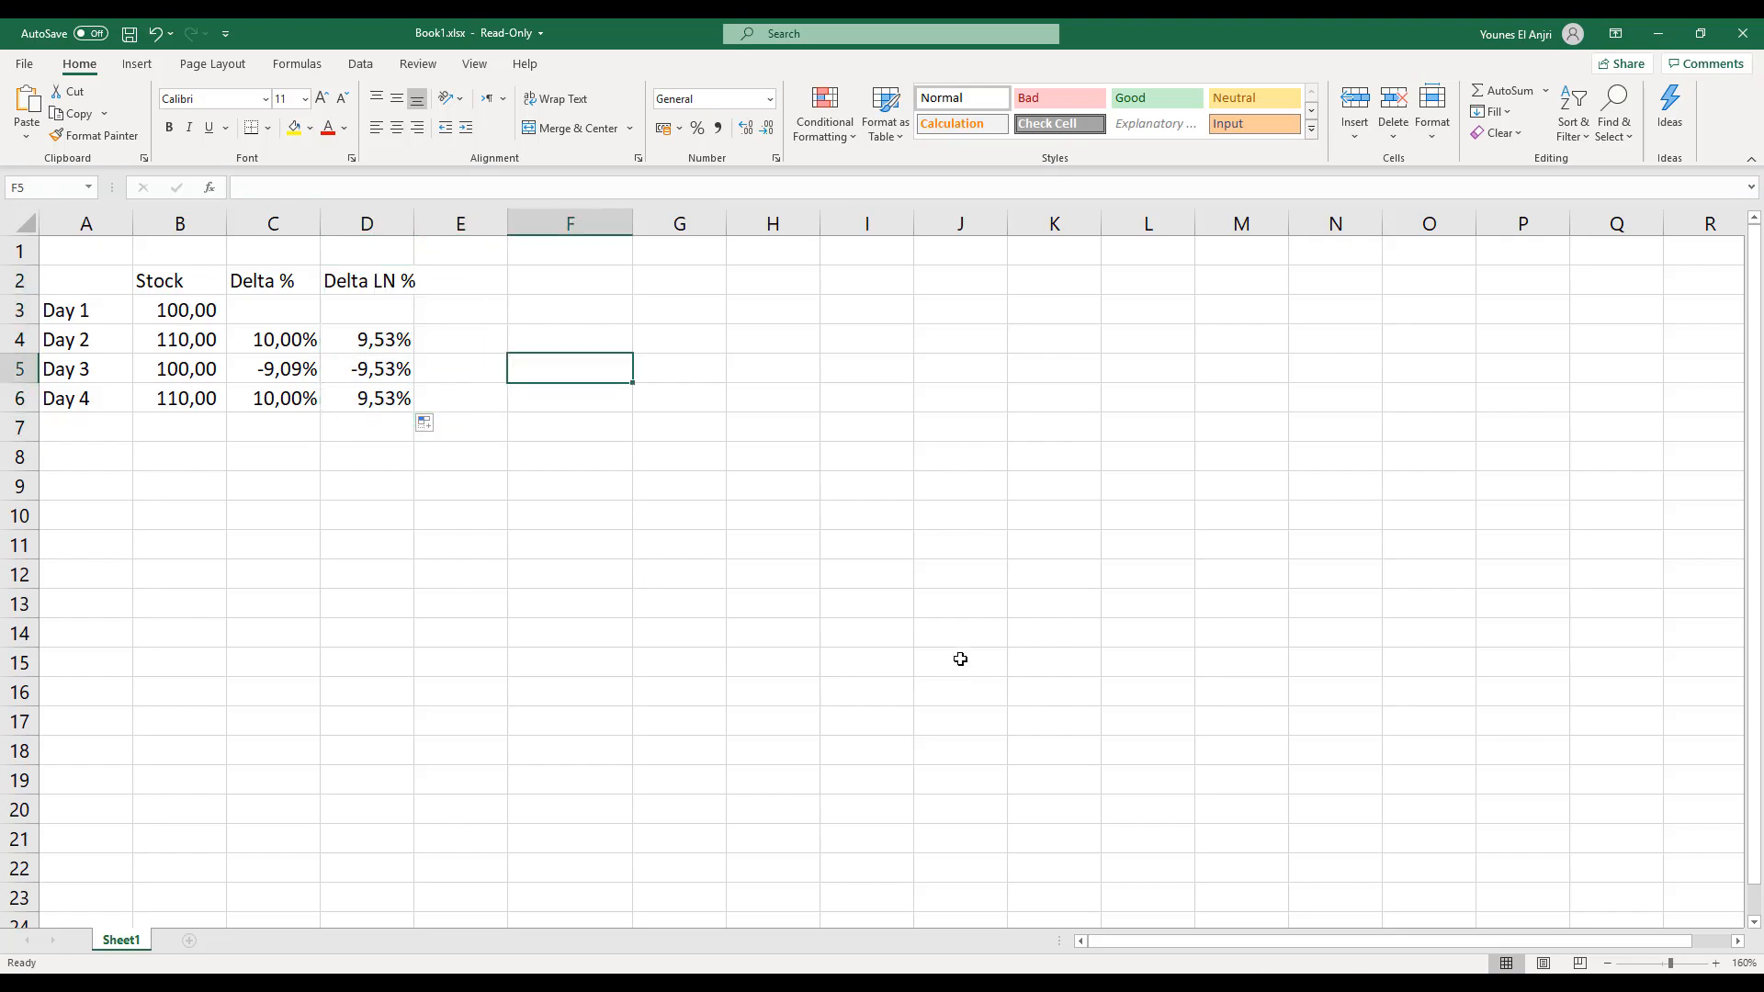